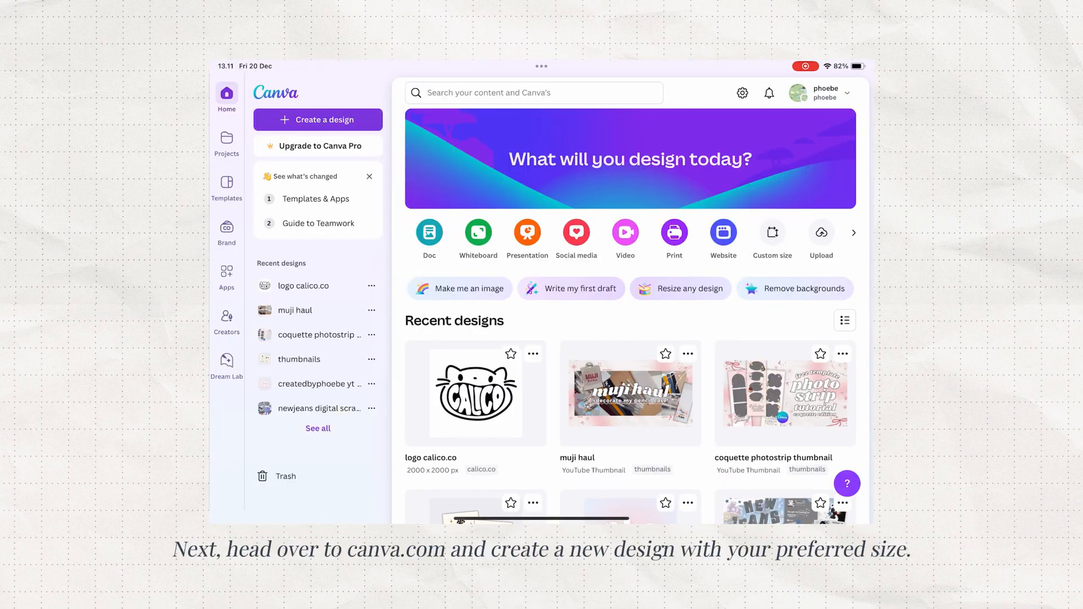
Step: Create a new custom design sized 4320 × 1350 px
left_click(772, 238)
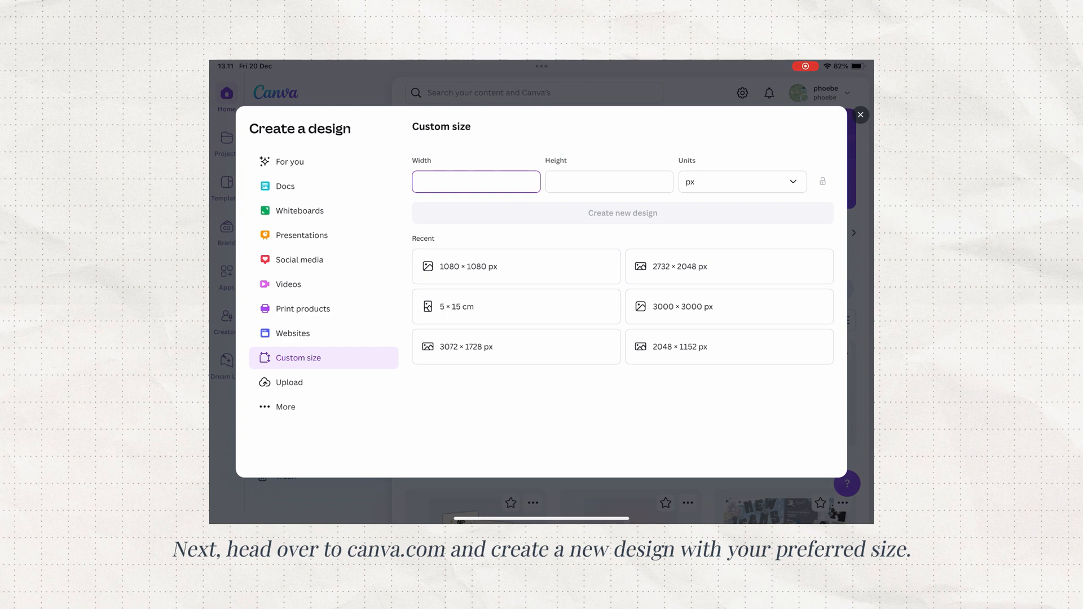
type("4320")
left_click(610, 182)
type("135")
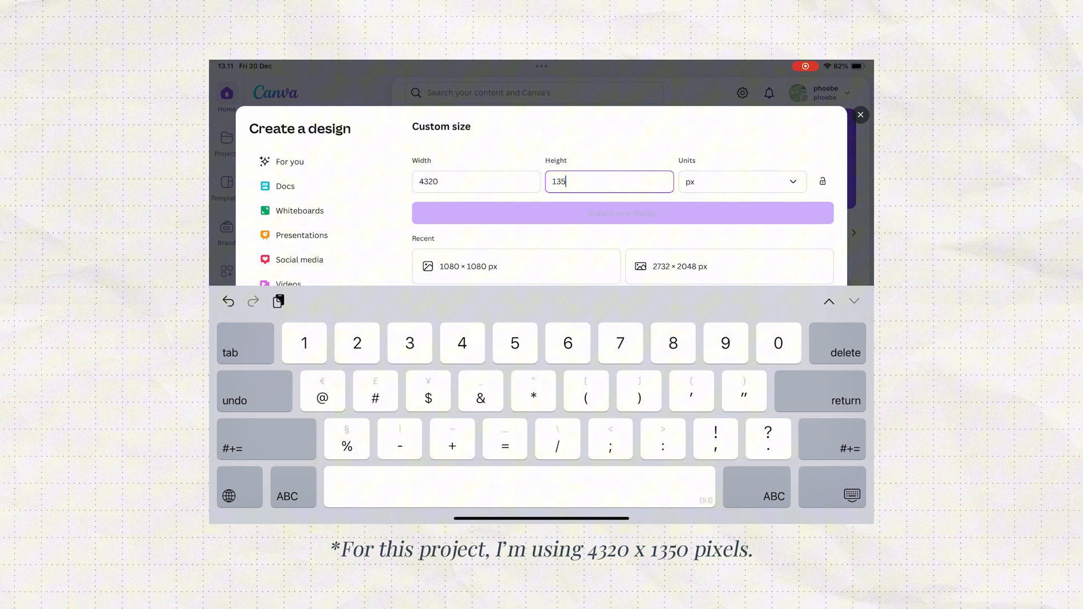
type("0")
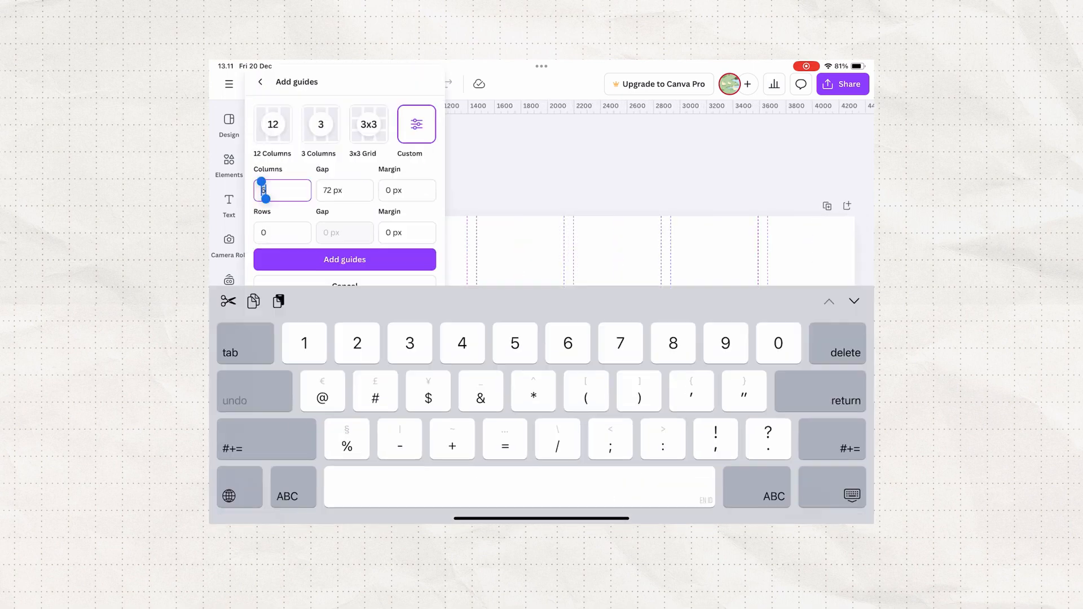
Step: Set the number of guide columns that split the canvas into panels
left_click(344, 259)
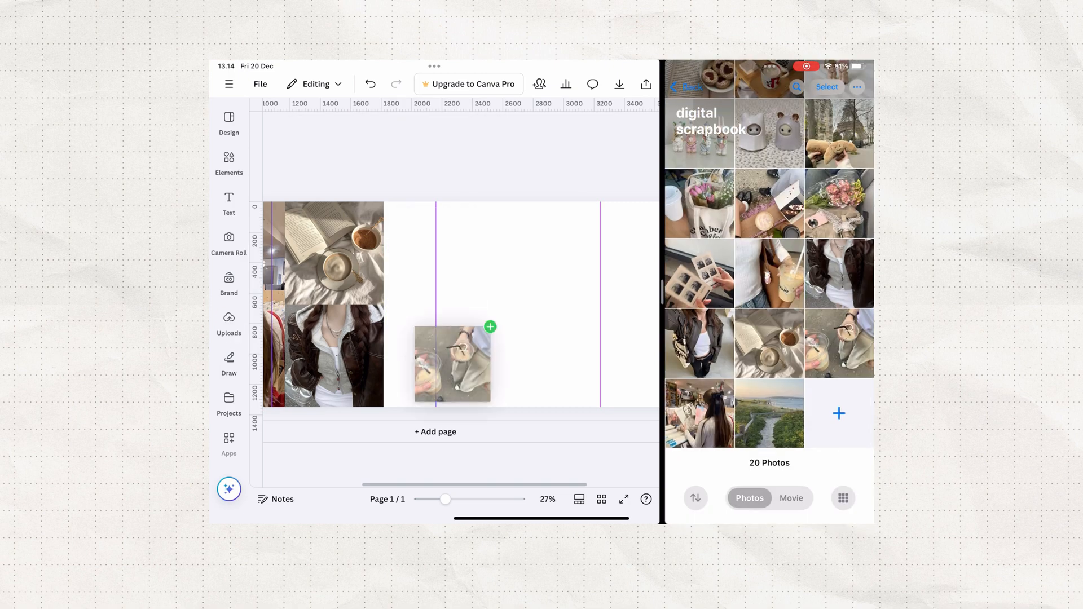
Step: Drag another scrapbook album photo onto the collage
left_click(452, 365)
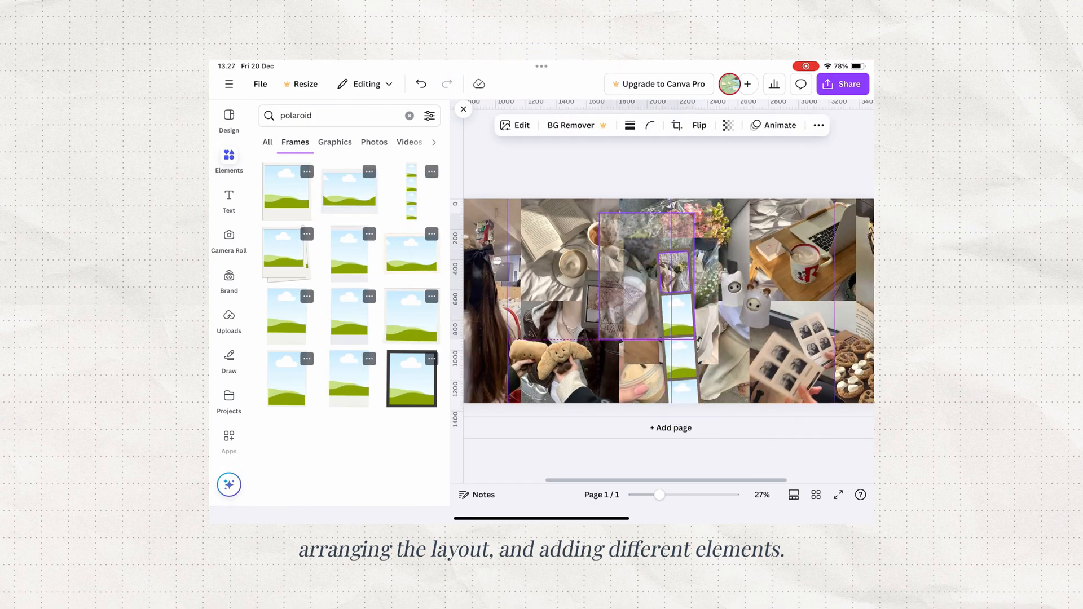
Step: Add a polaroid frame from the Elements search onto the collage
left_click(464, 110)
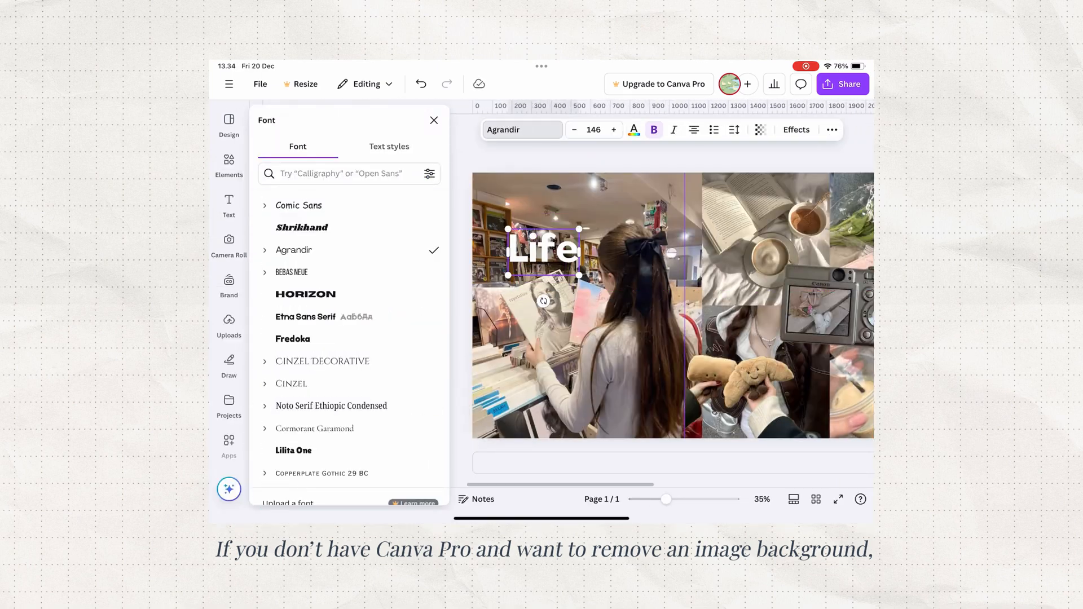
Step: Apply Agrandir to the Life title, then open the My Social Boutique splitter search result
left_click(434, 119)
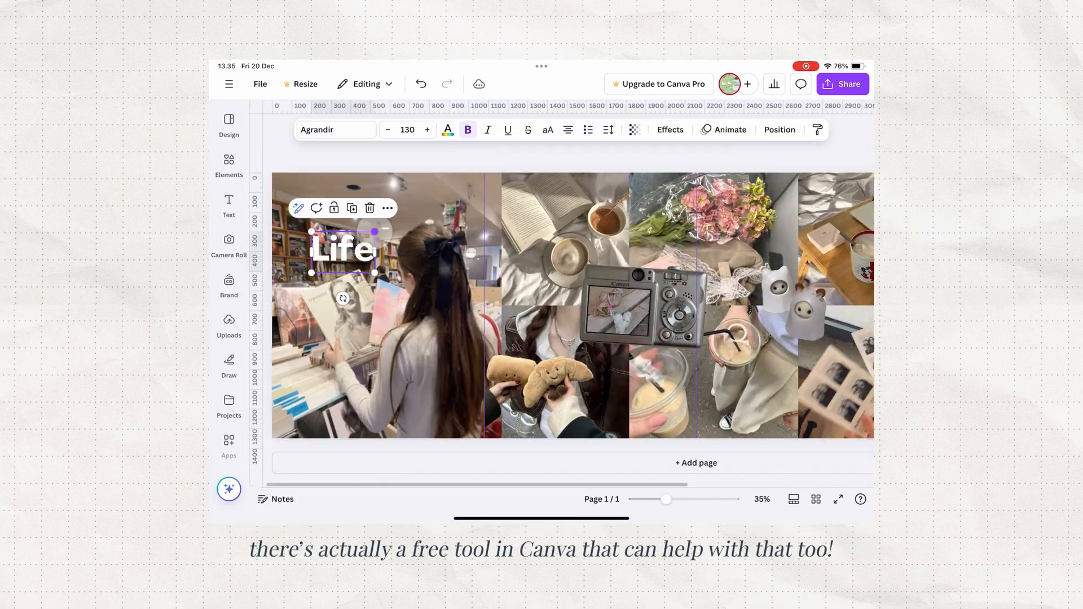
left_click(669, 130)
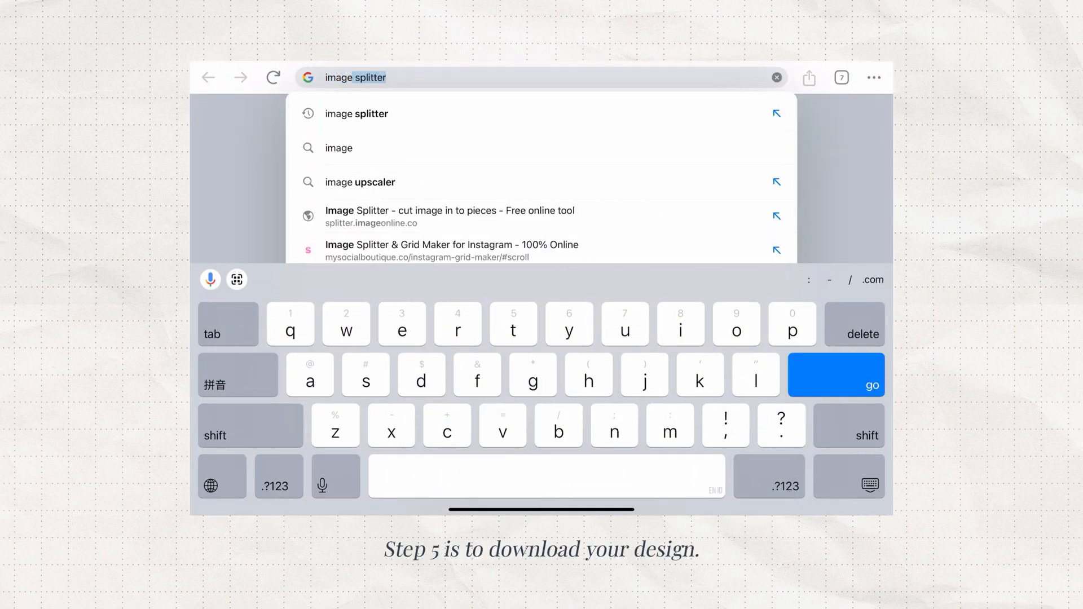
left_click(835, 375)
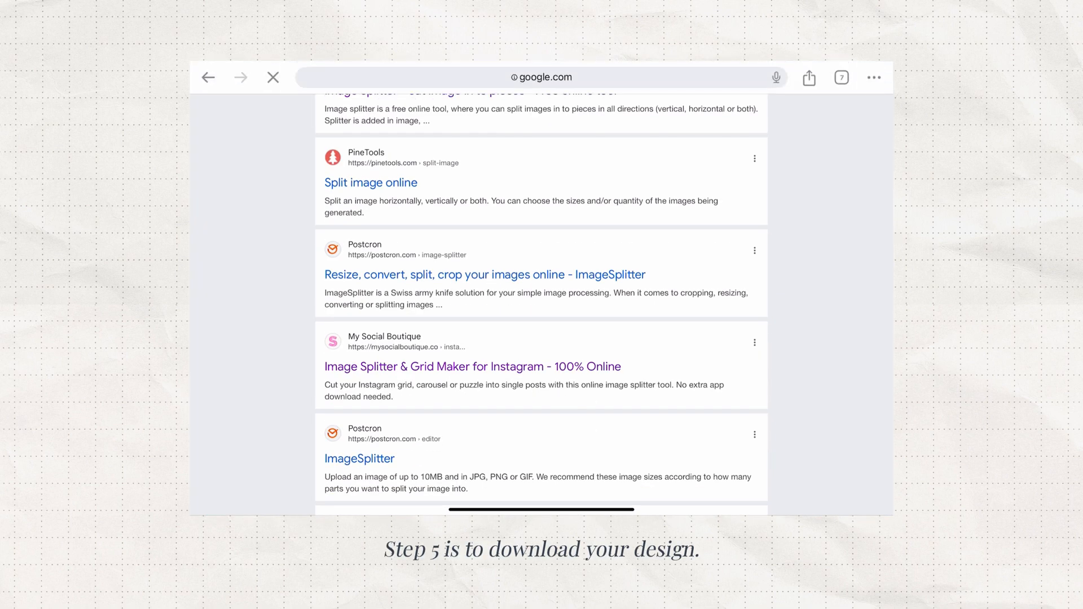
left_click(473, 367)
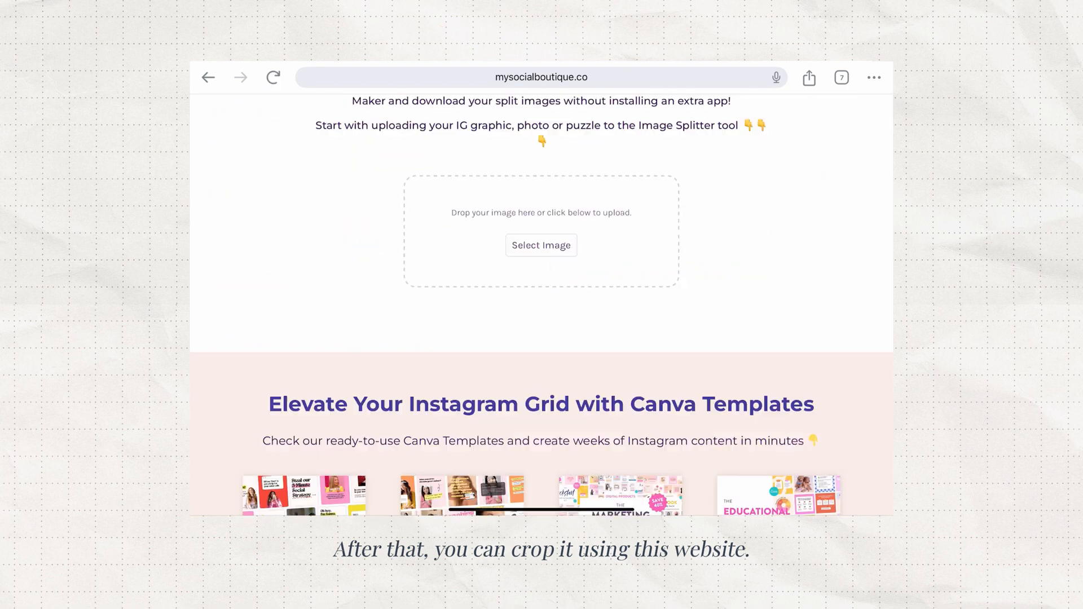
Step: Upload the collage, split it into 4 carousel columns, and download the pieces
left_click(541, 244)
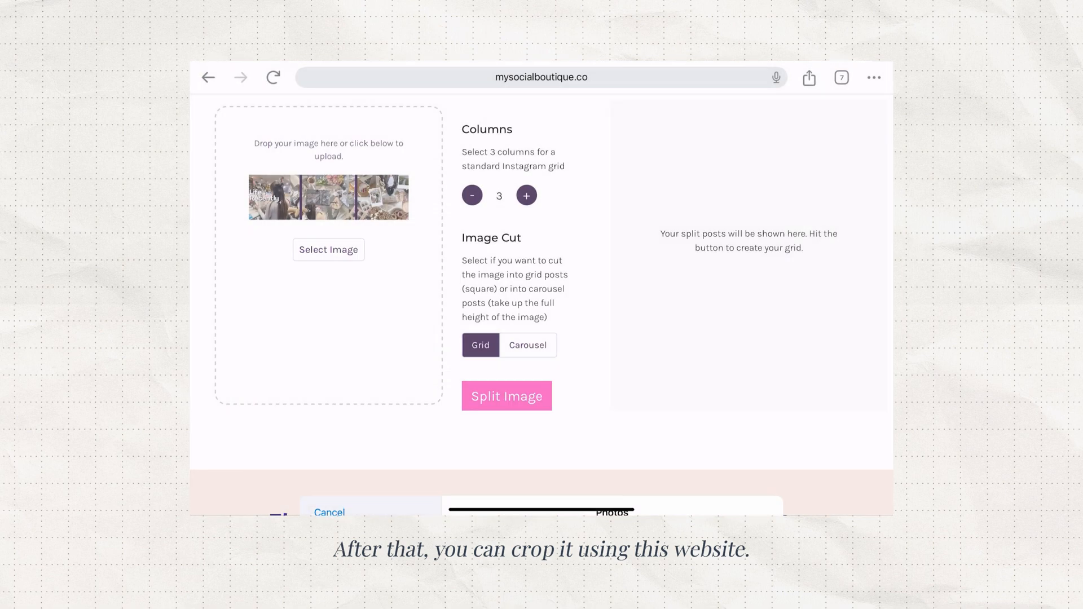
left_click(526, 194)
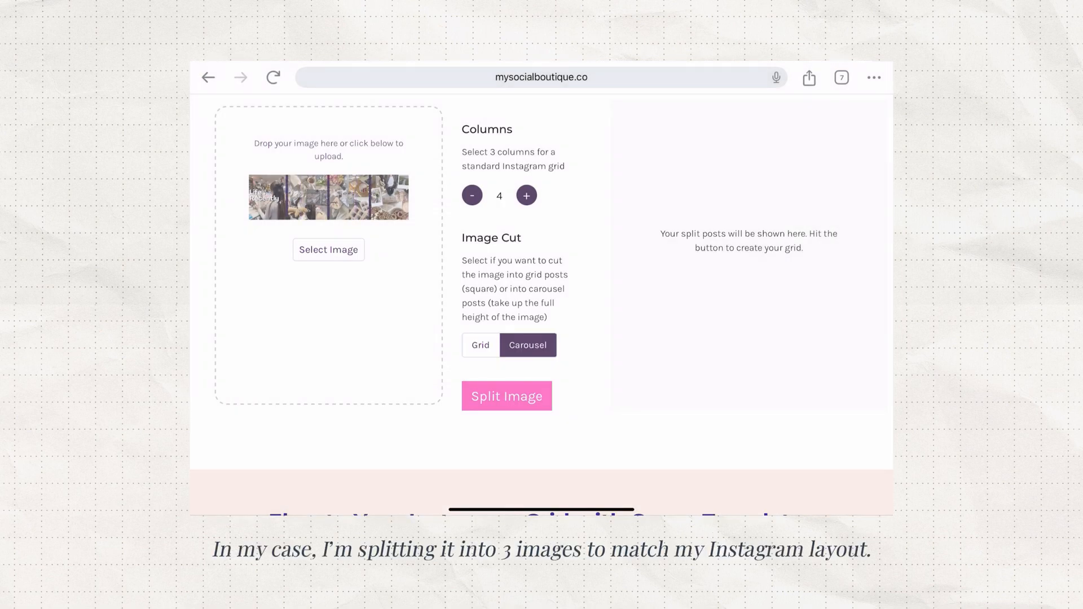
left_click(507, 396)
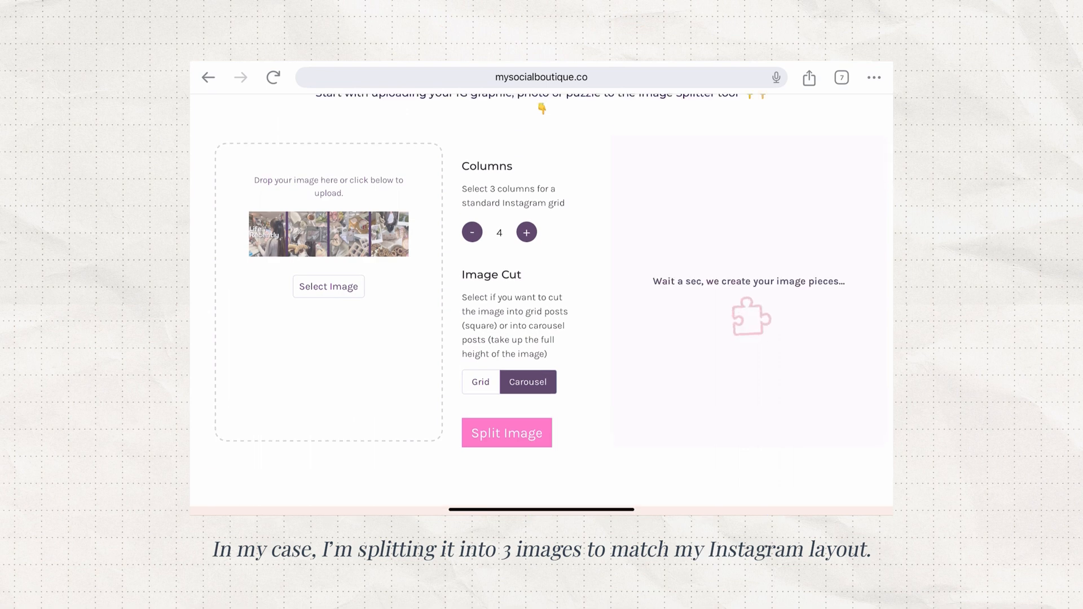
left_click(506, 433)
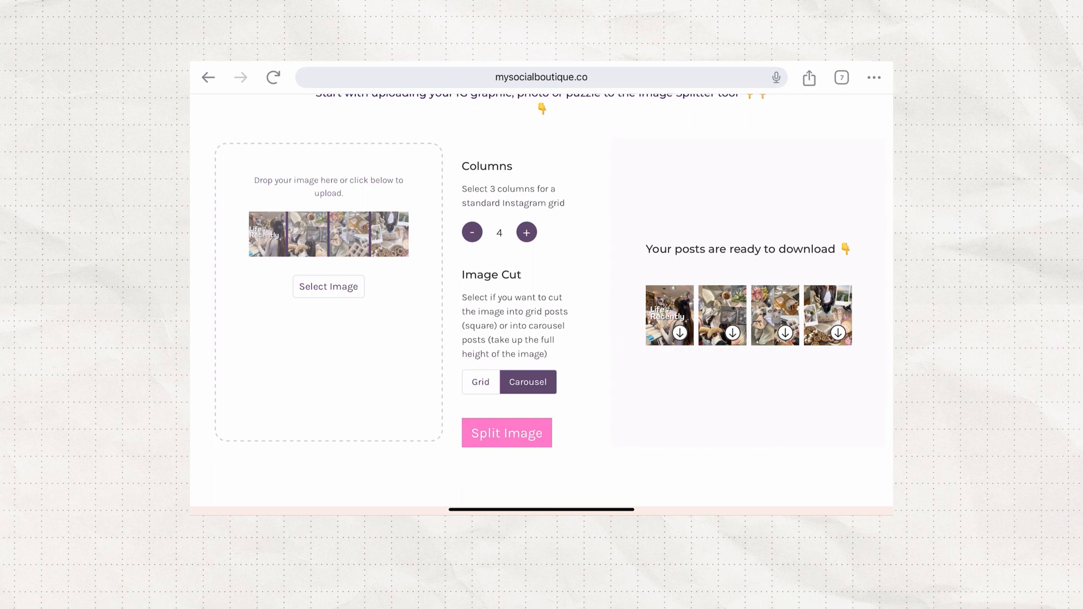
left_click(677, 332)
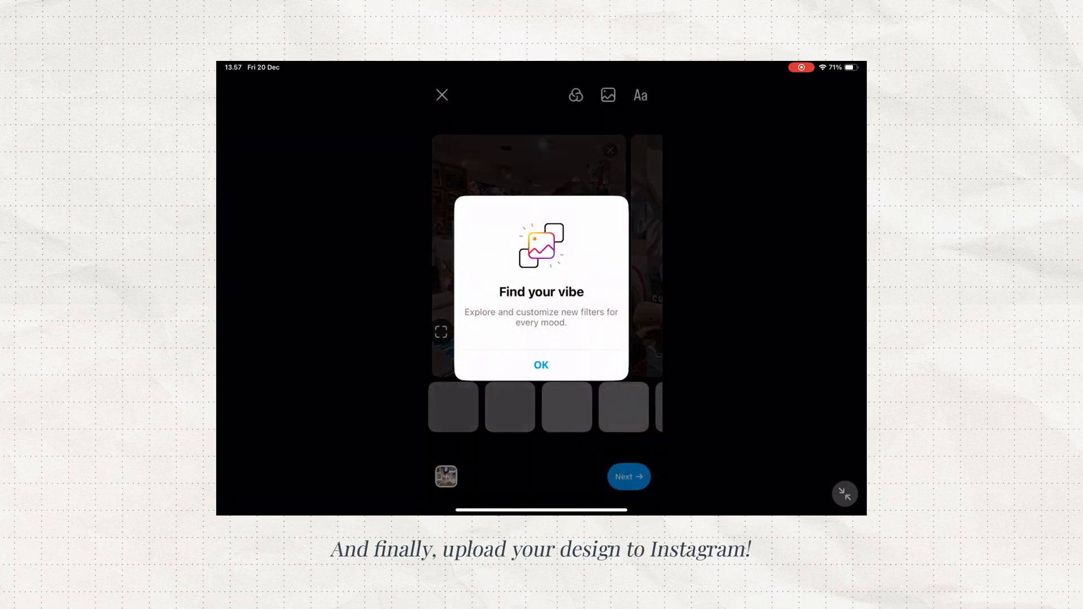
Step: Dismiss the filters notice, review the four slides, and share the carousel post
left_click(541, 365)
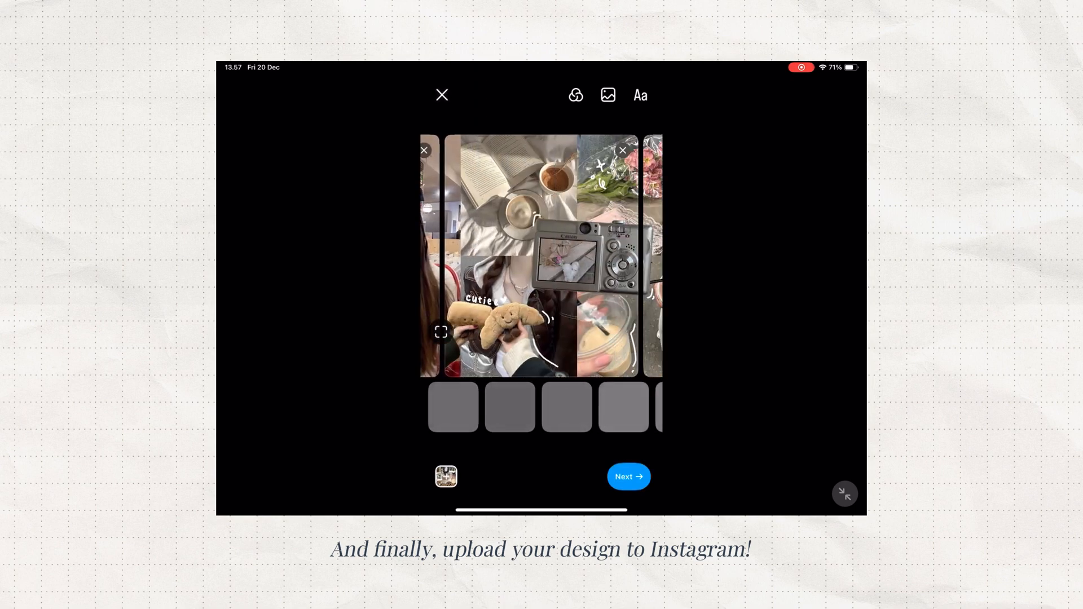
scroll("right", 3)
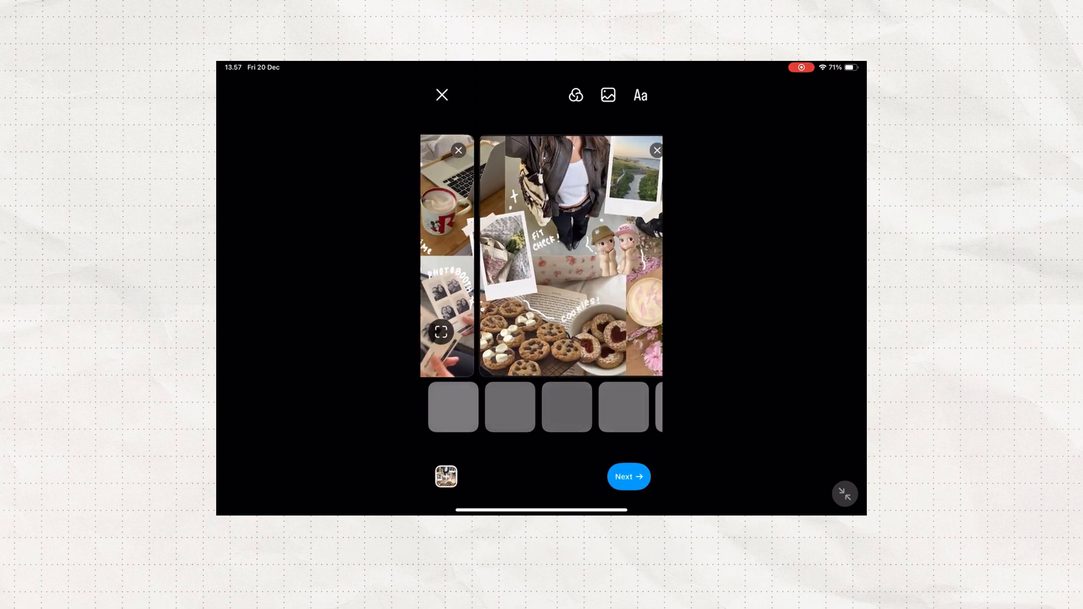
left_click(627, 476)
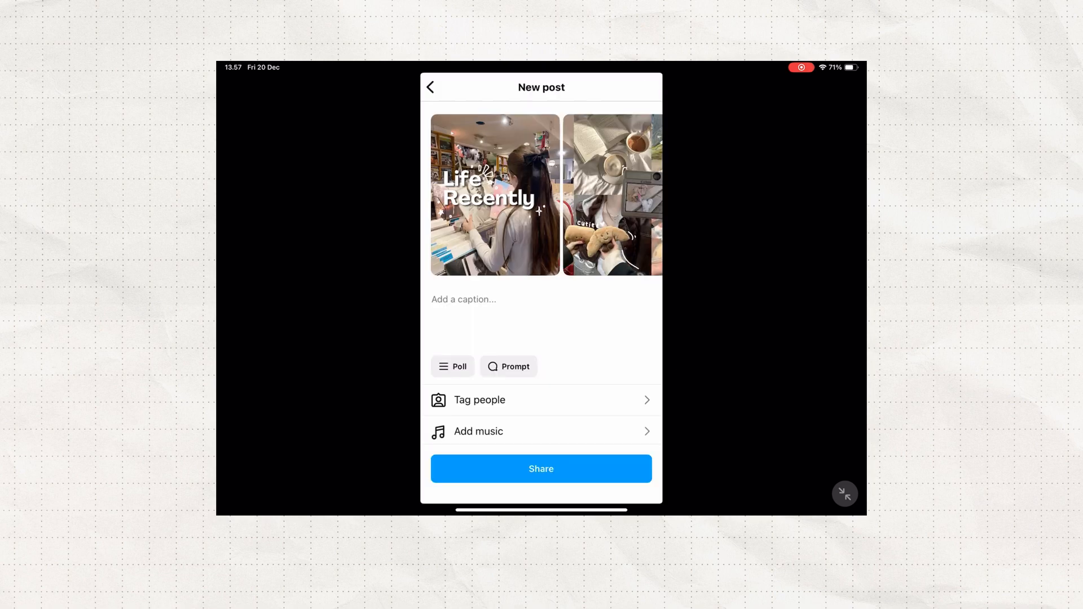
left_click(541, 468)
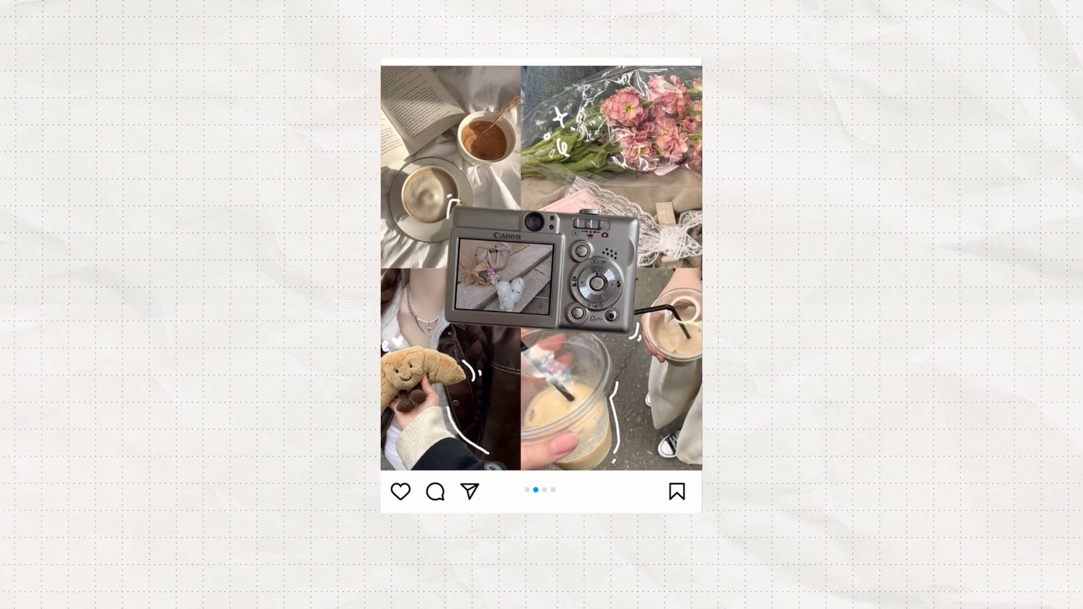